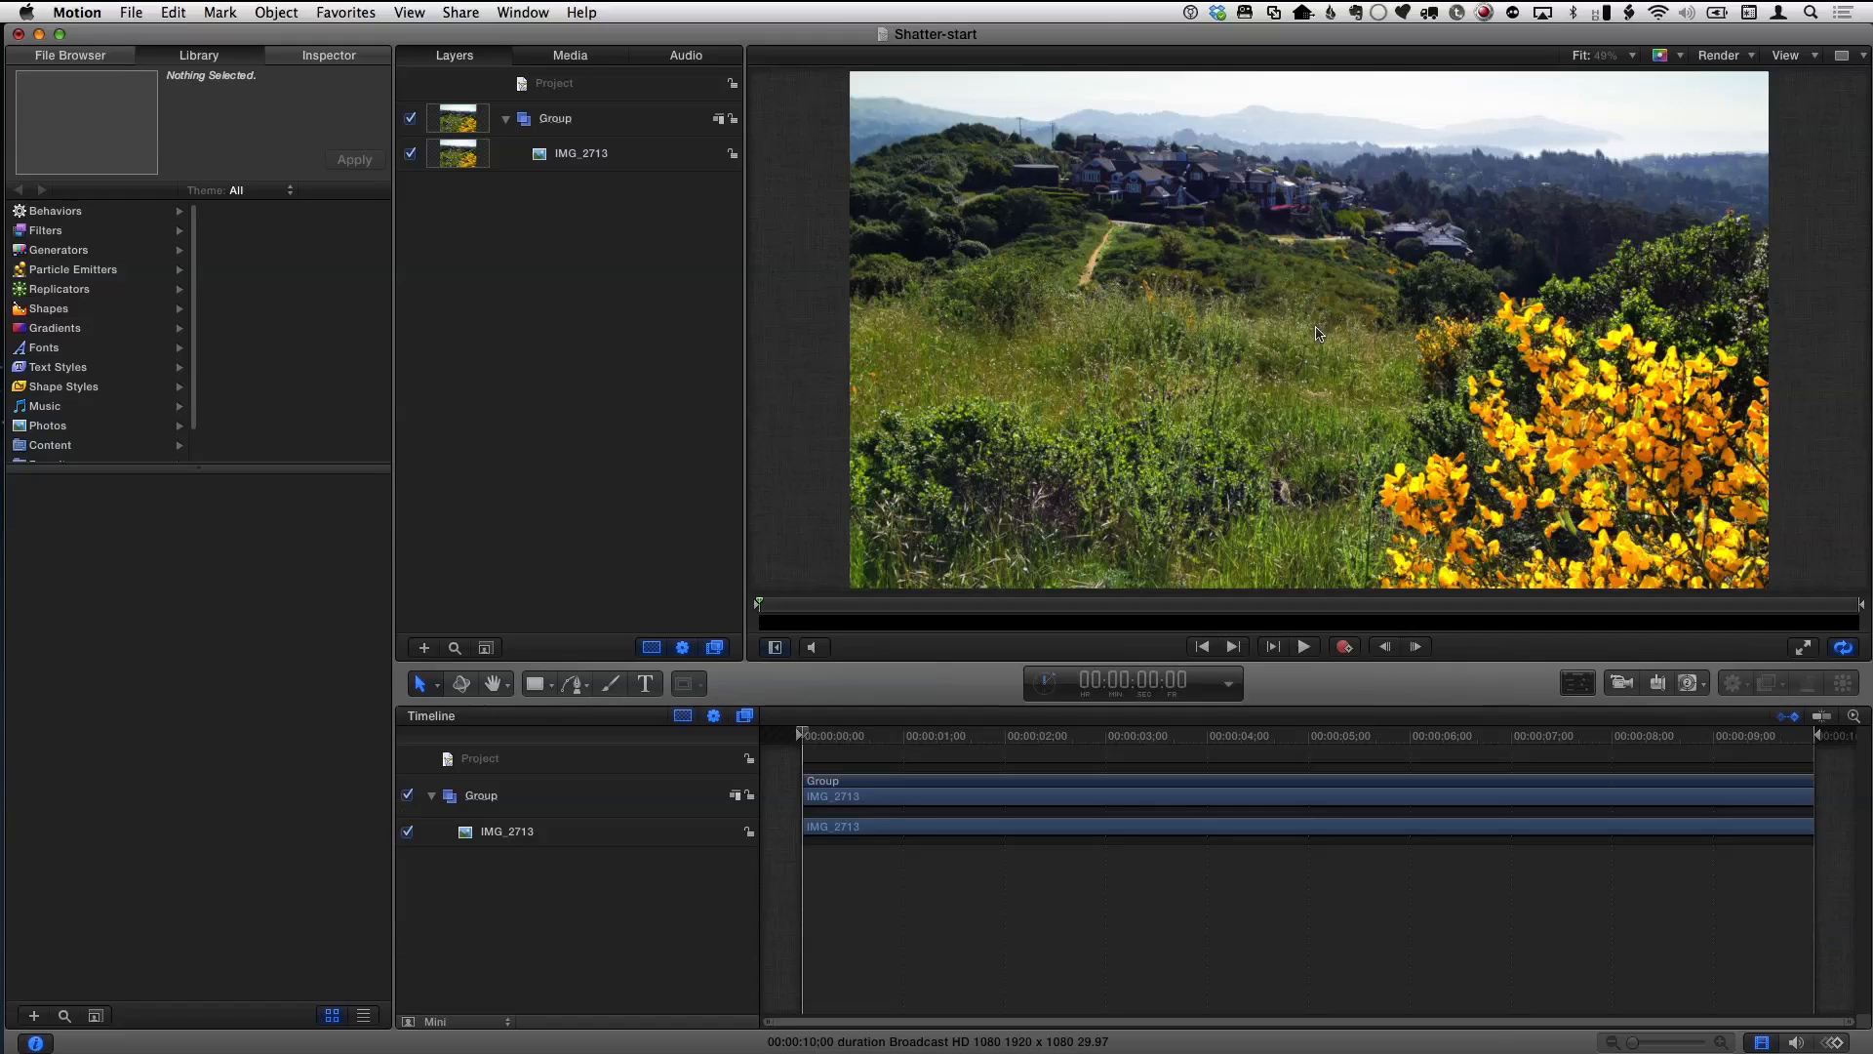
mouse_move(1416, 279)
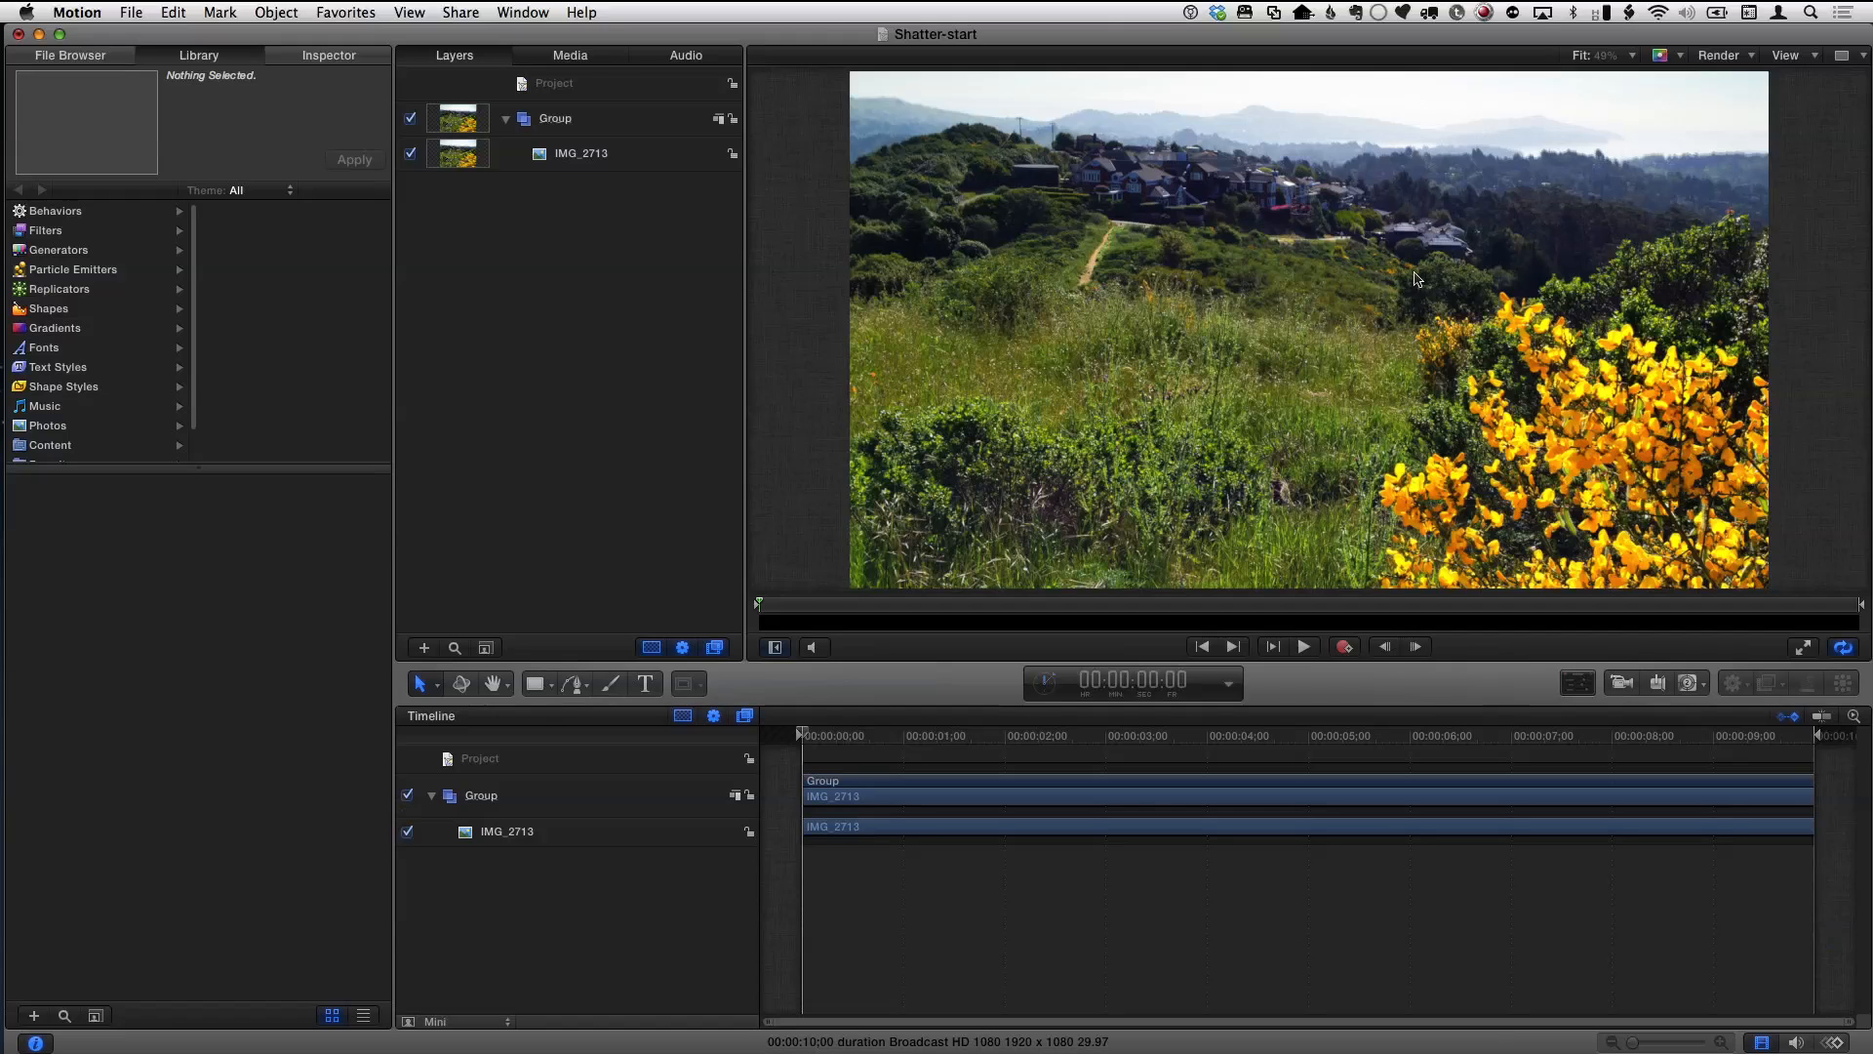
mouse_move(1399, 310)
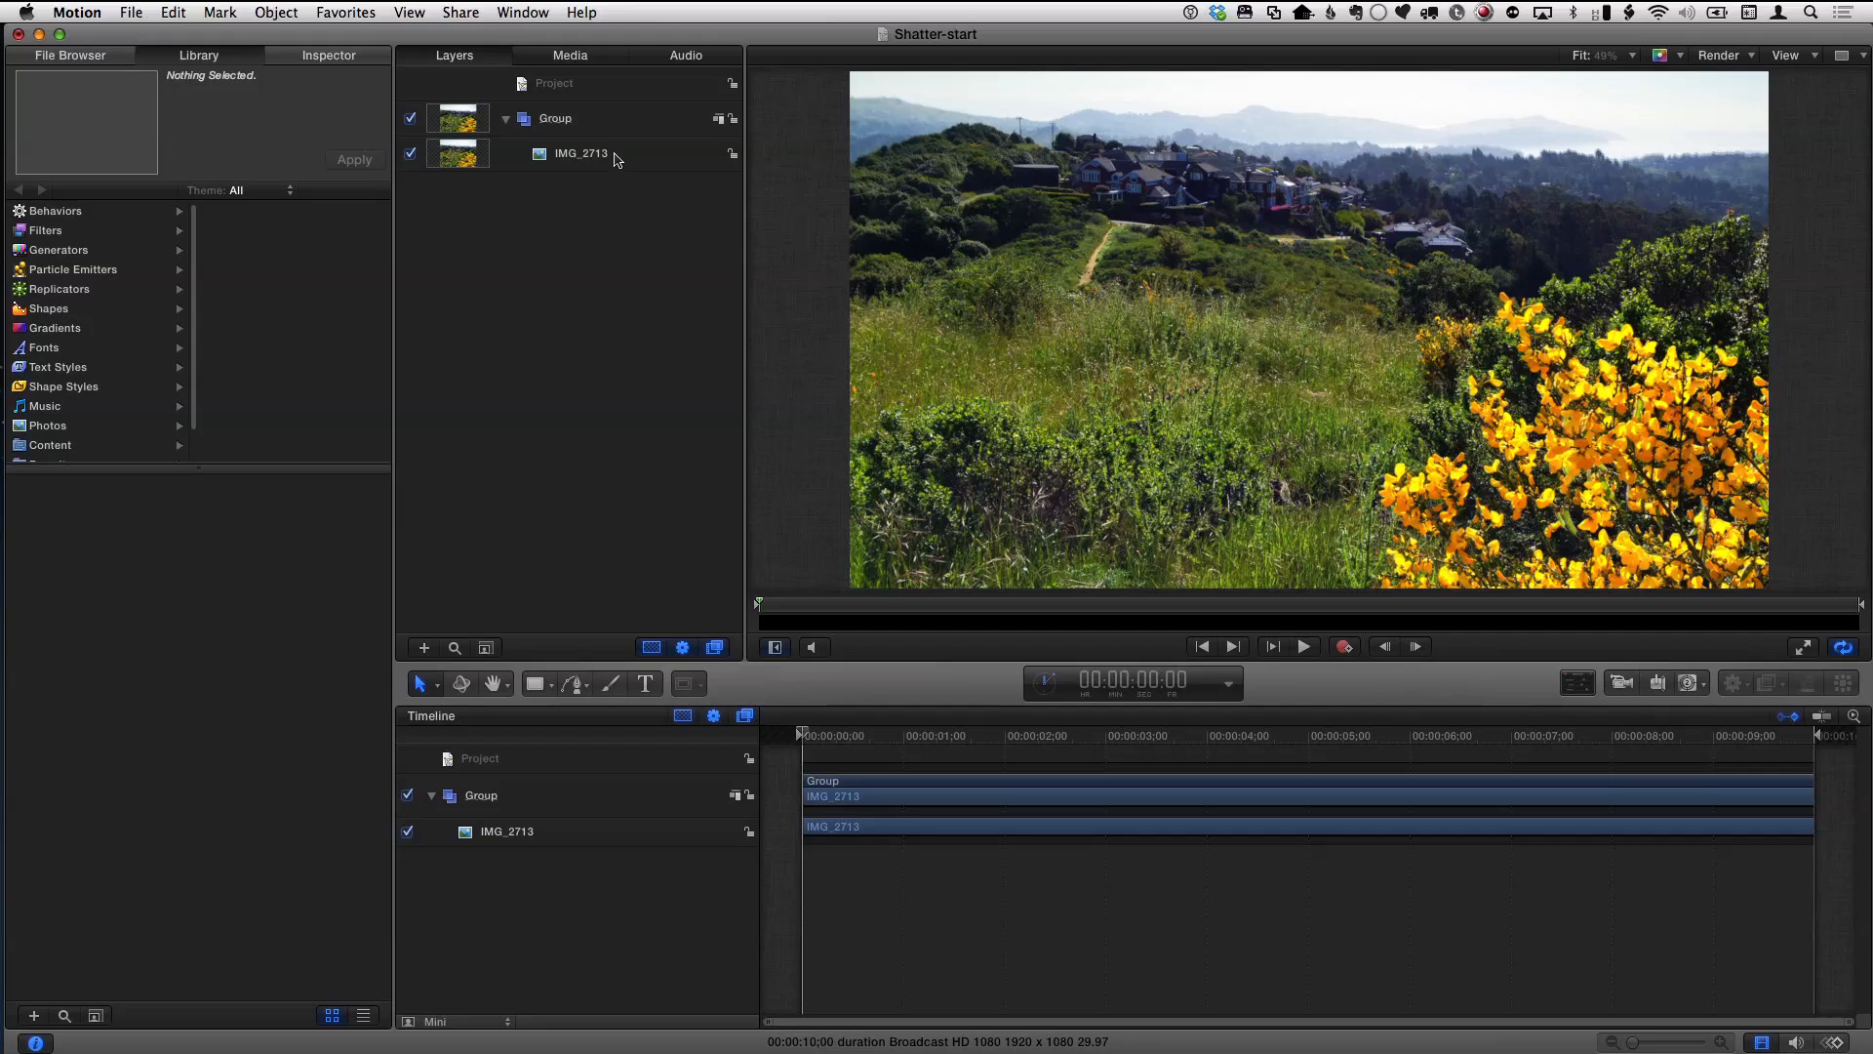
- Select the IMG_2713 photo layer and bring up the Object menu for cloning
click(582, 153)
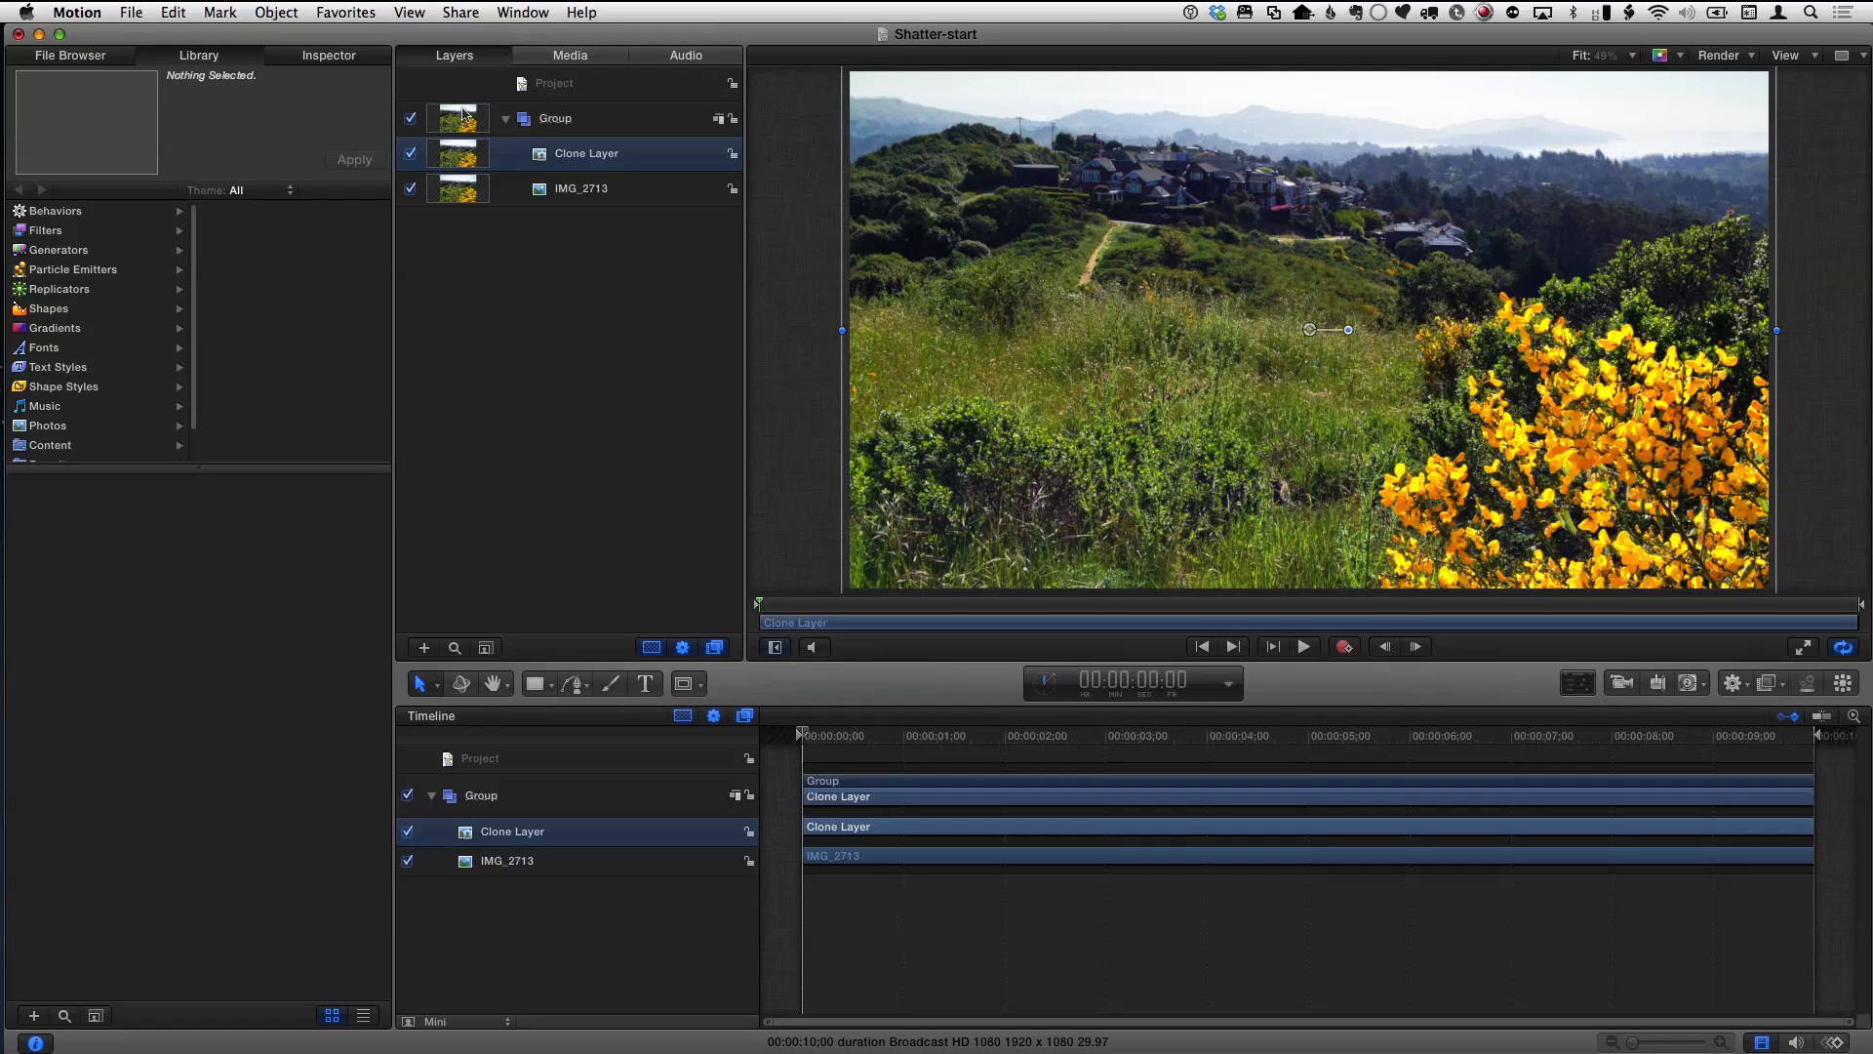
click(275, 12)
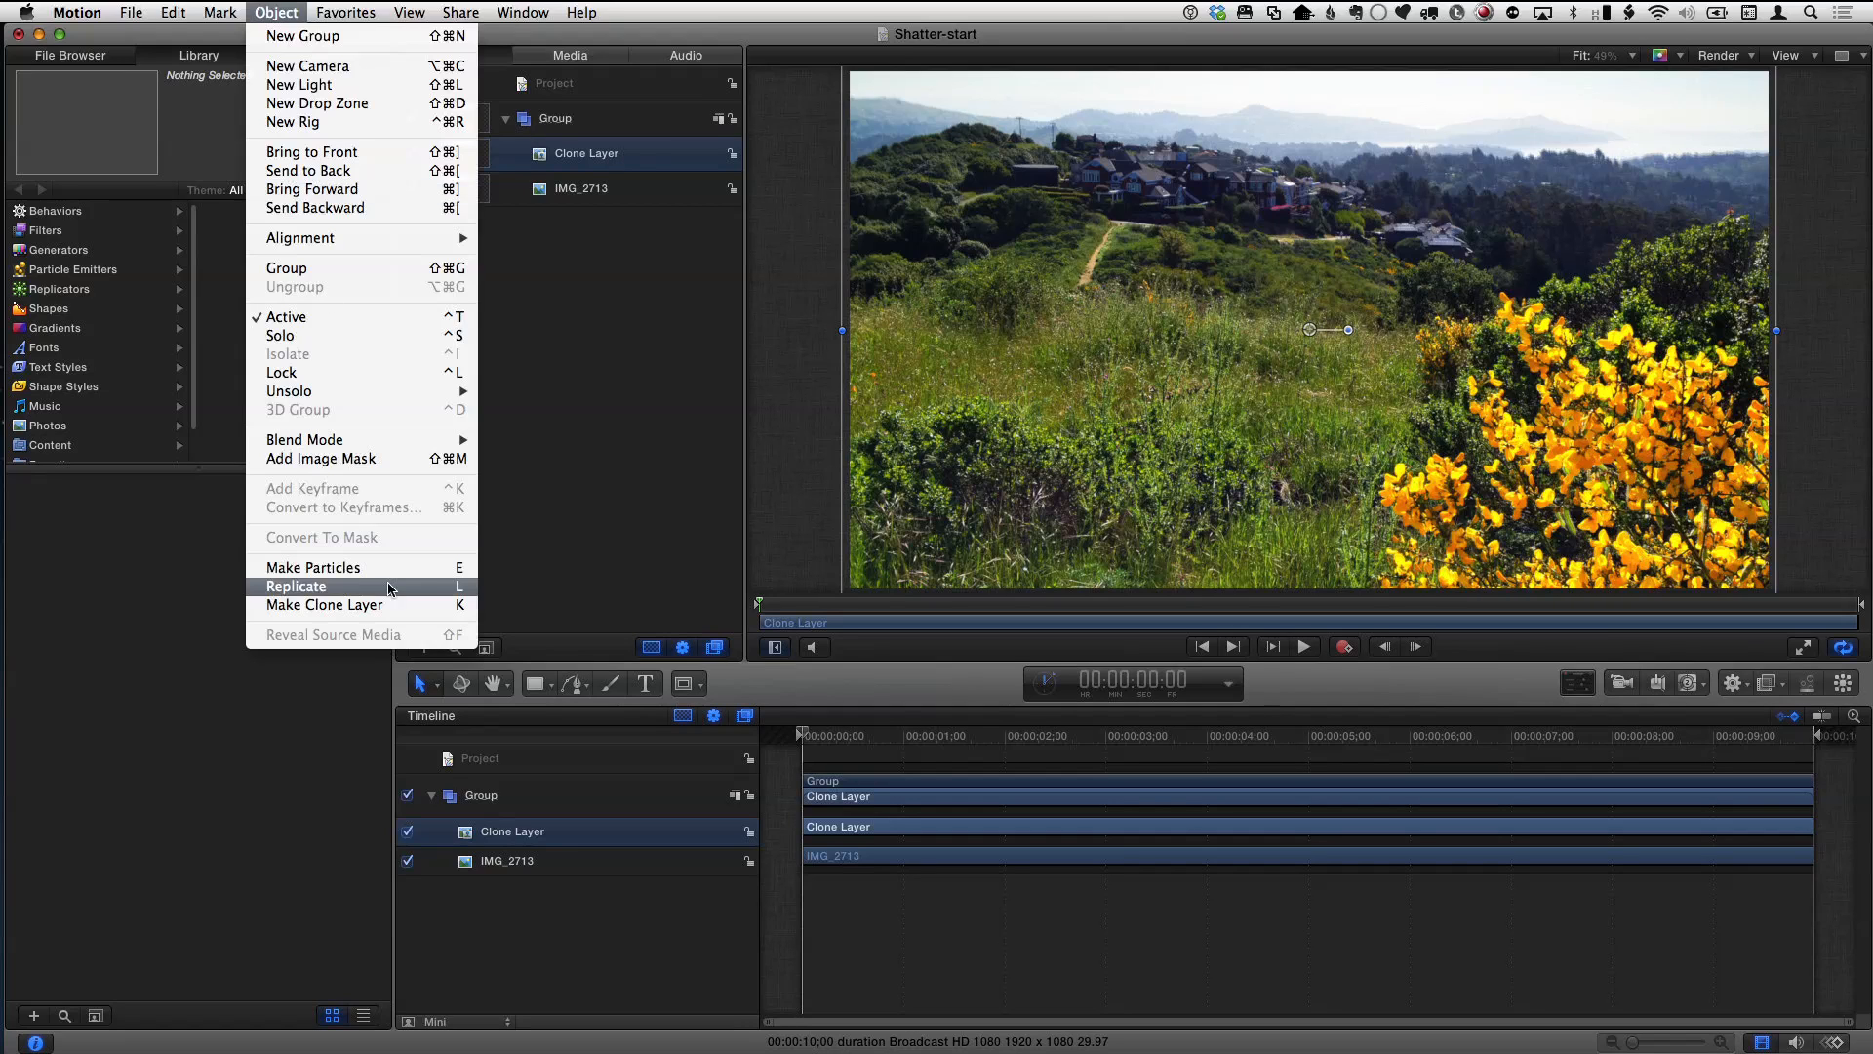